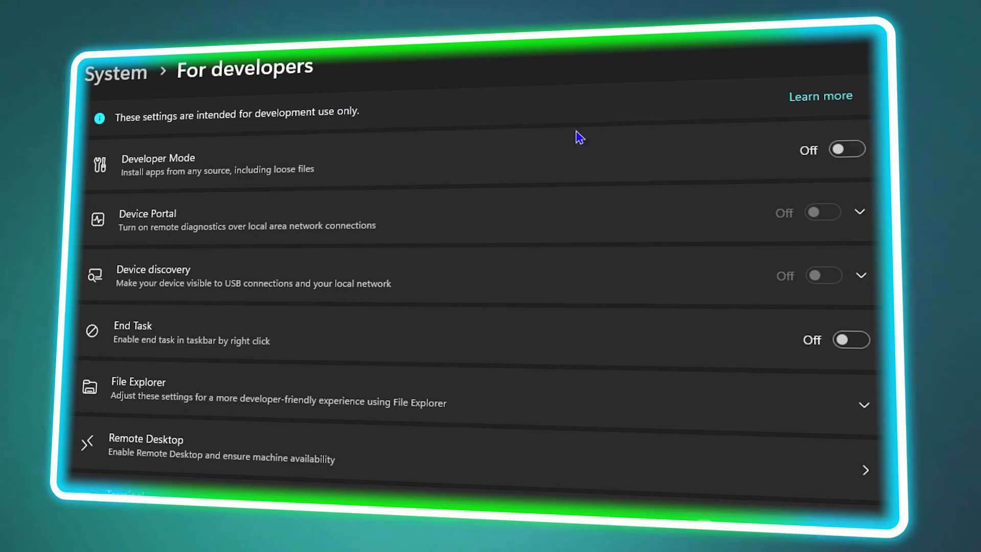
Navigate from the Start context menu to Settings > System > For developers.
scroll(down, 3)
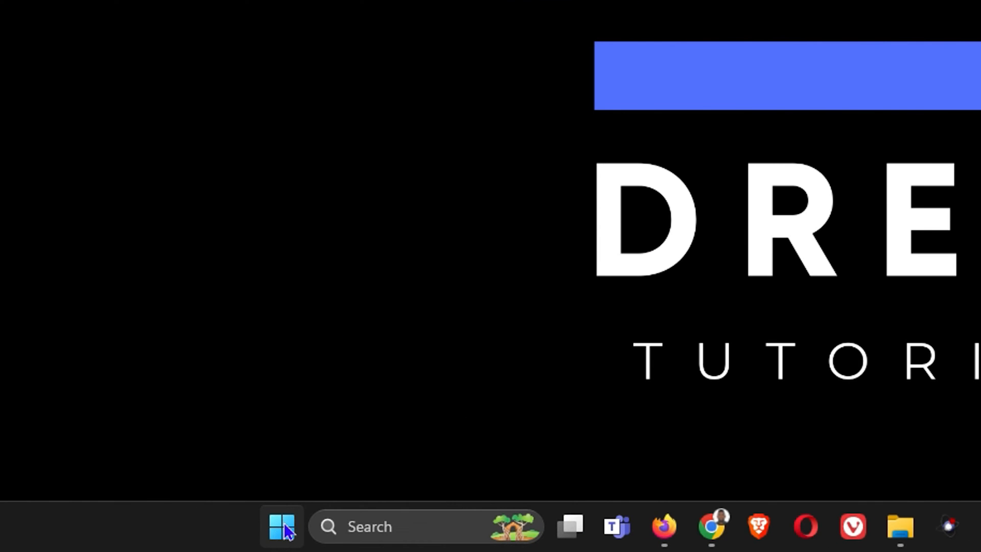
right_click(282, 526)
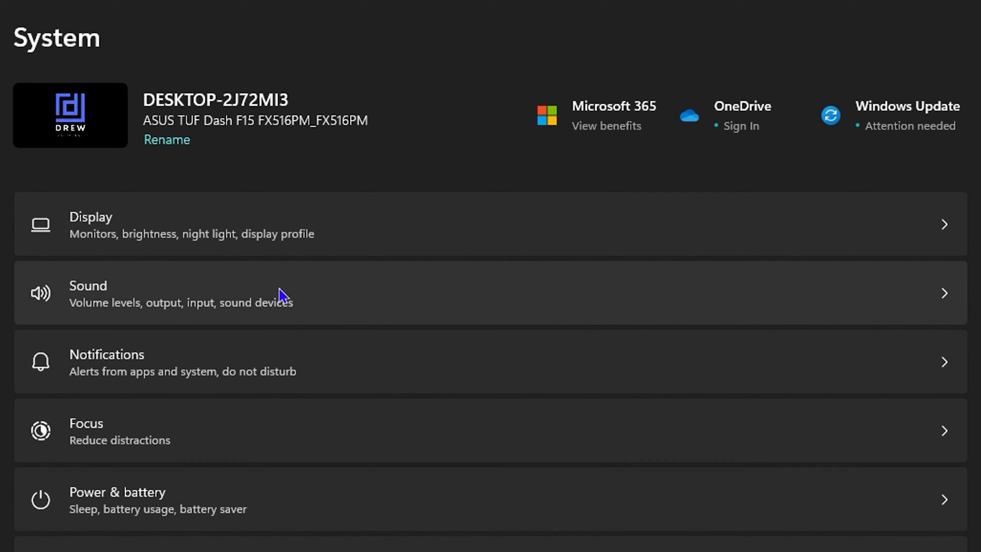
scroll(down, 3)
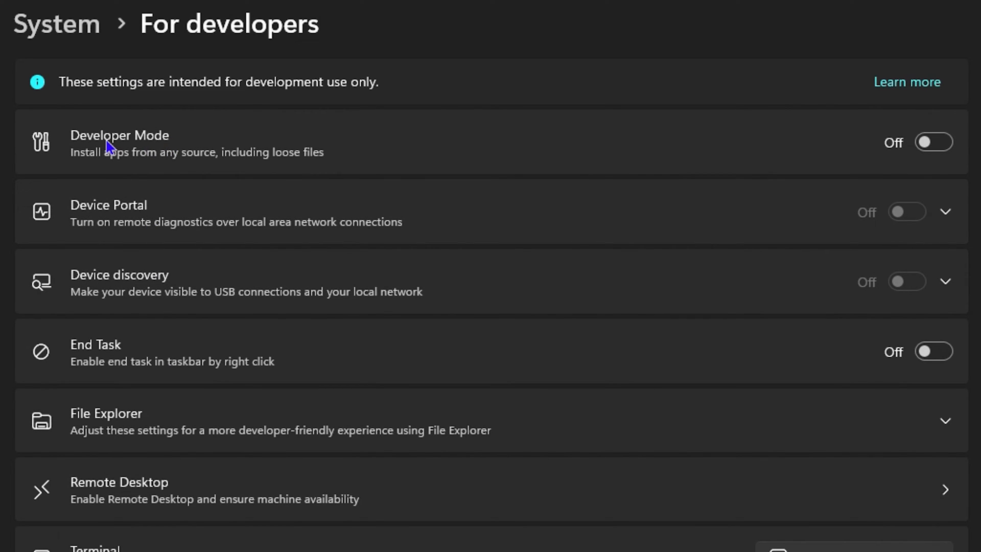
mouse_move(900, 152)
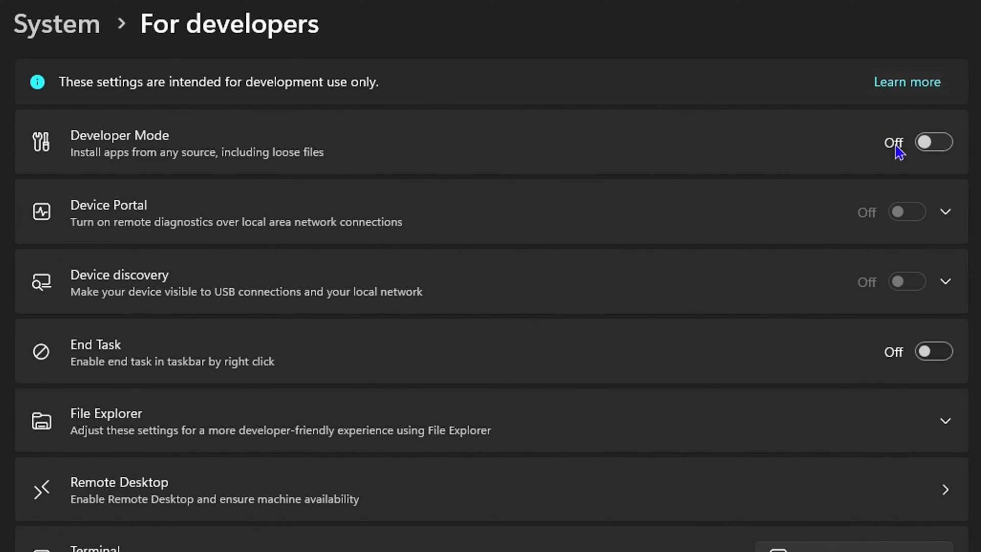
mouse_move(715, 165)
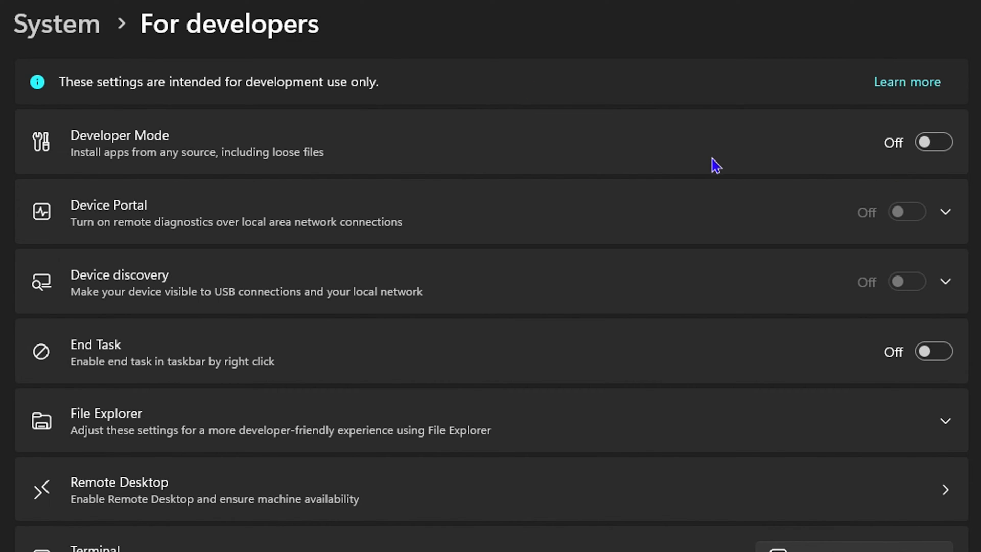
mouse_move(783, 166)
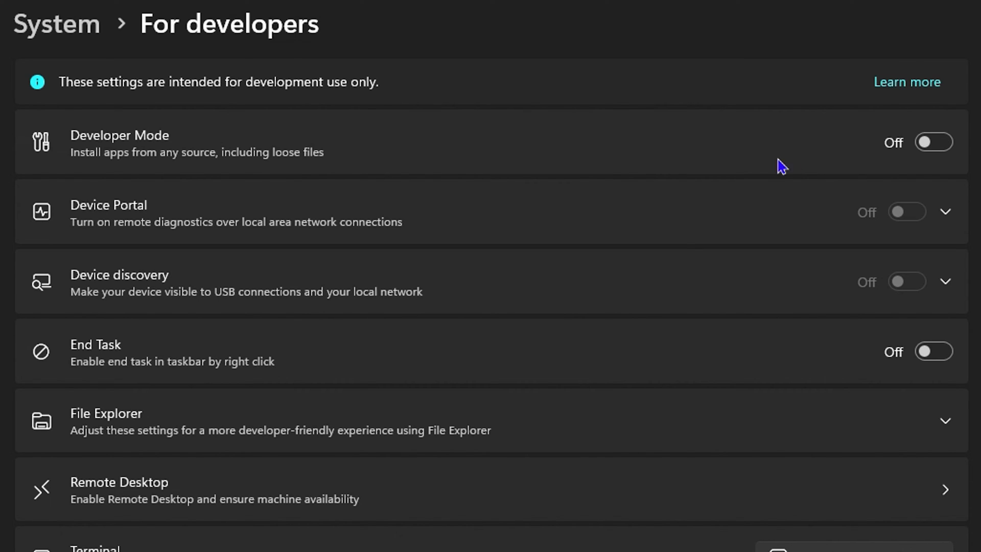
Switch the Developer Mode toggle on and confirm Yes in the security warning.
click(933, 142)
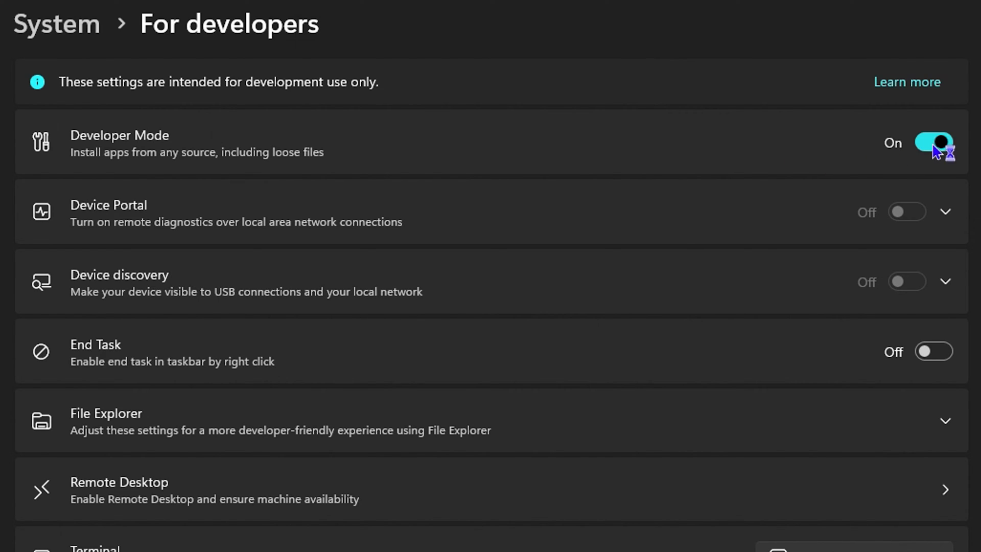
click(932, 142)
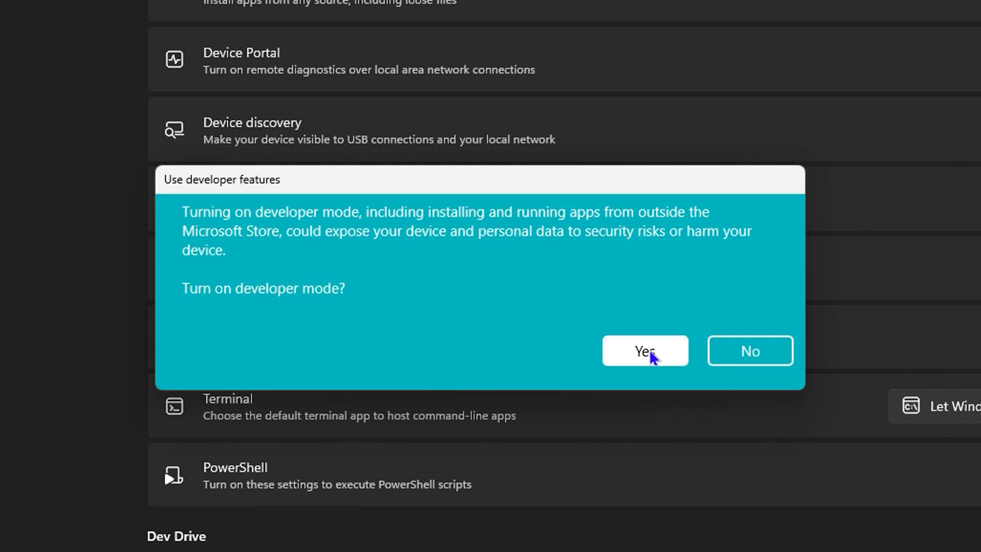
click(645, 350)
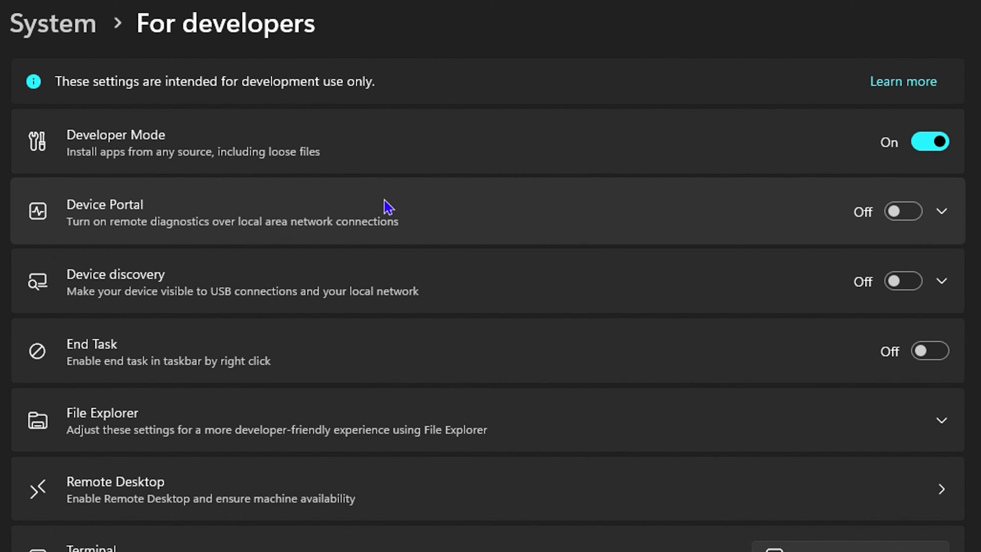
mouse_move(931, 142)
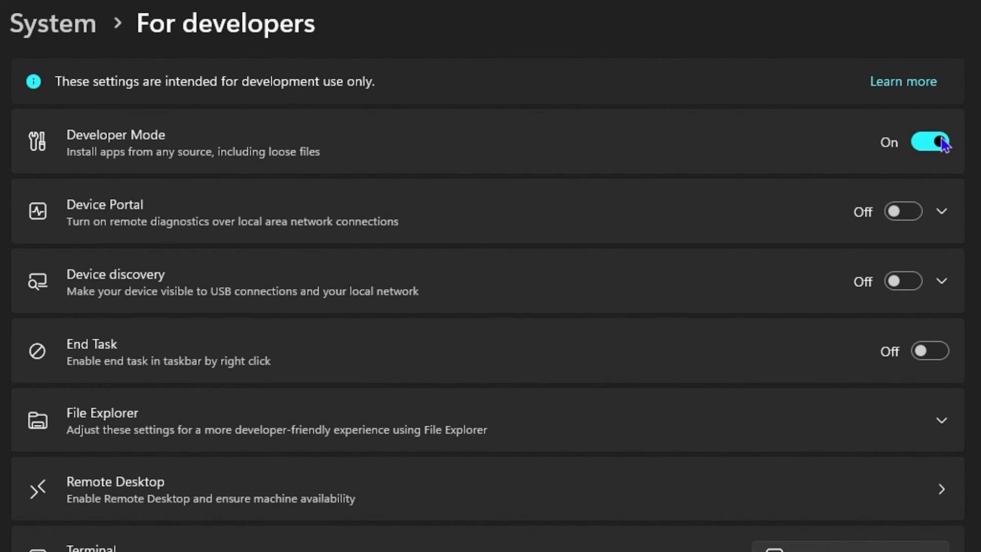
mouse_move(892, 121)
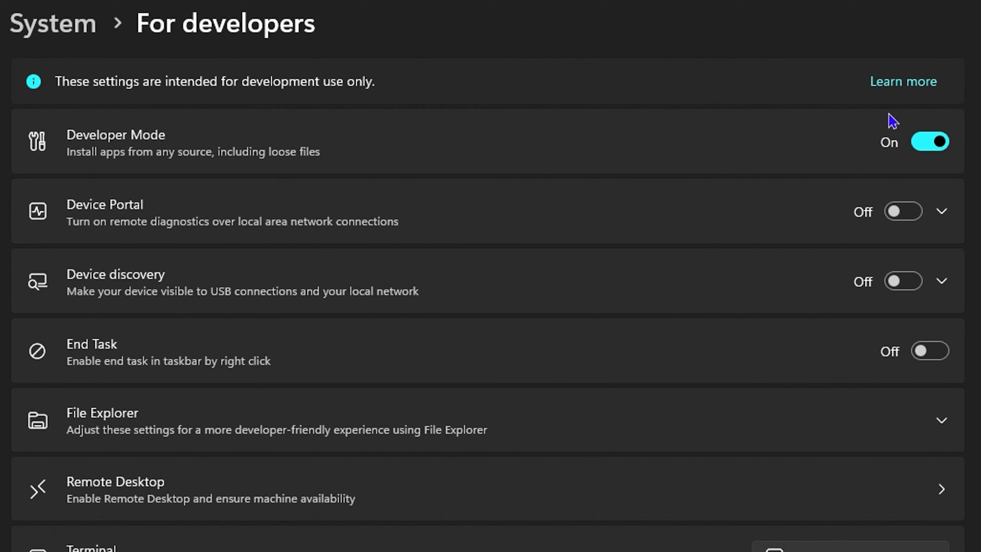
click(930, 142)
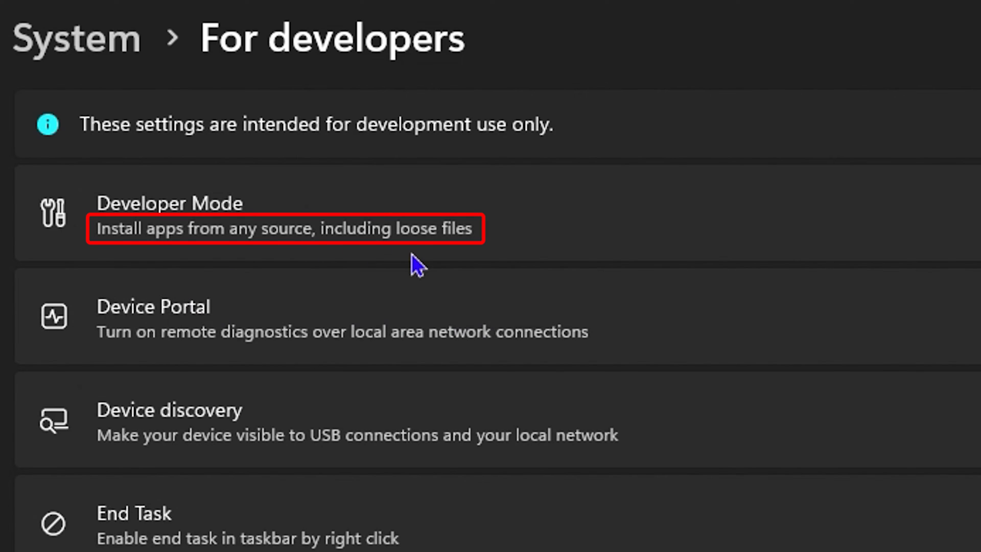
mouse_move(490, 256)
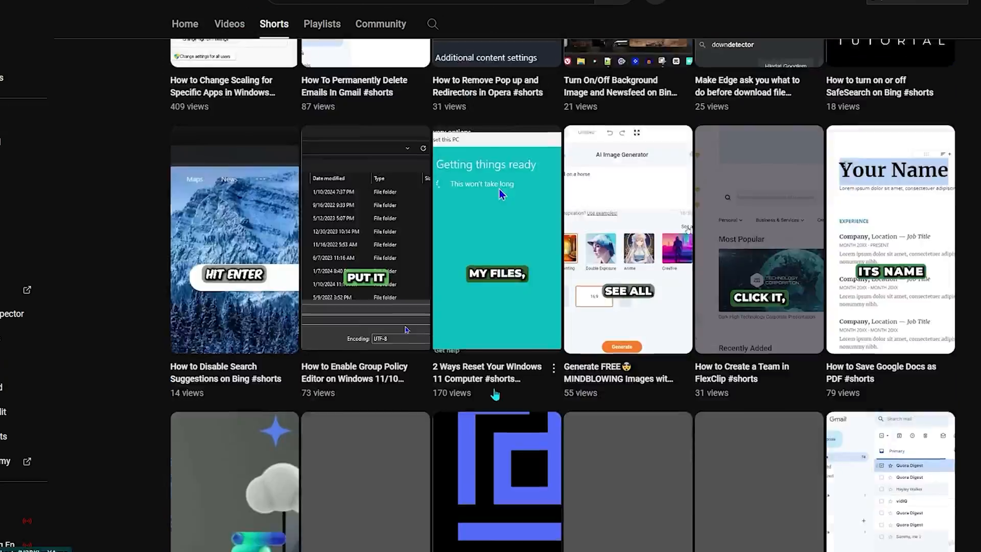
scroll(down, 3)
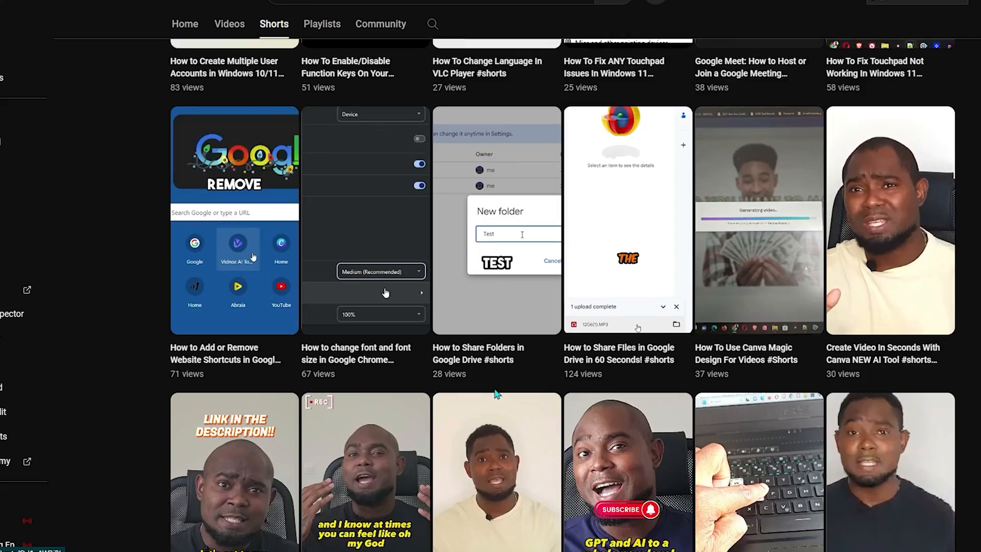
scroll(down, 3)
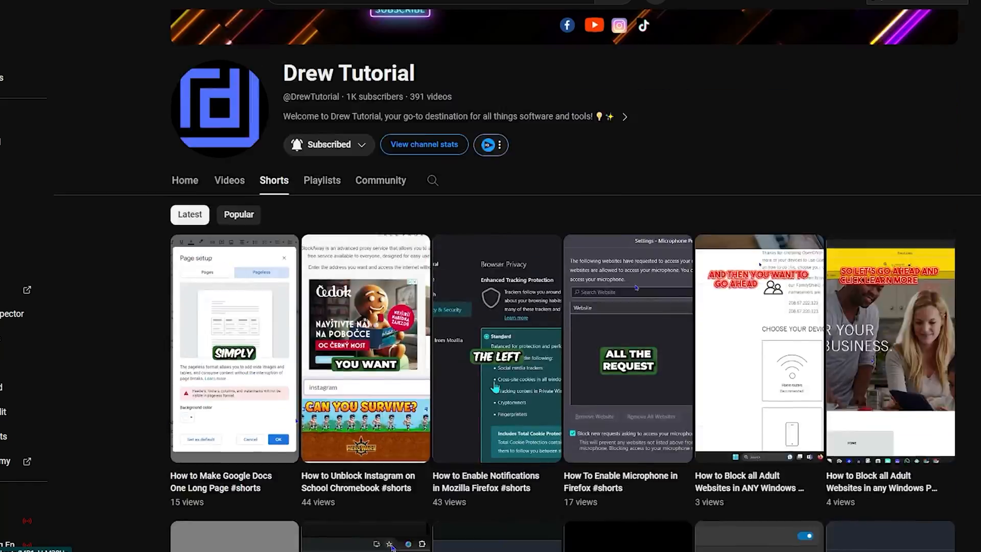